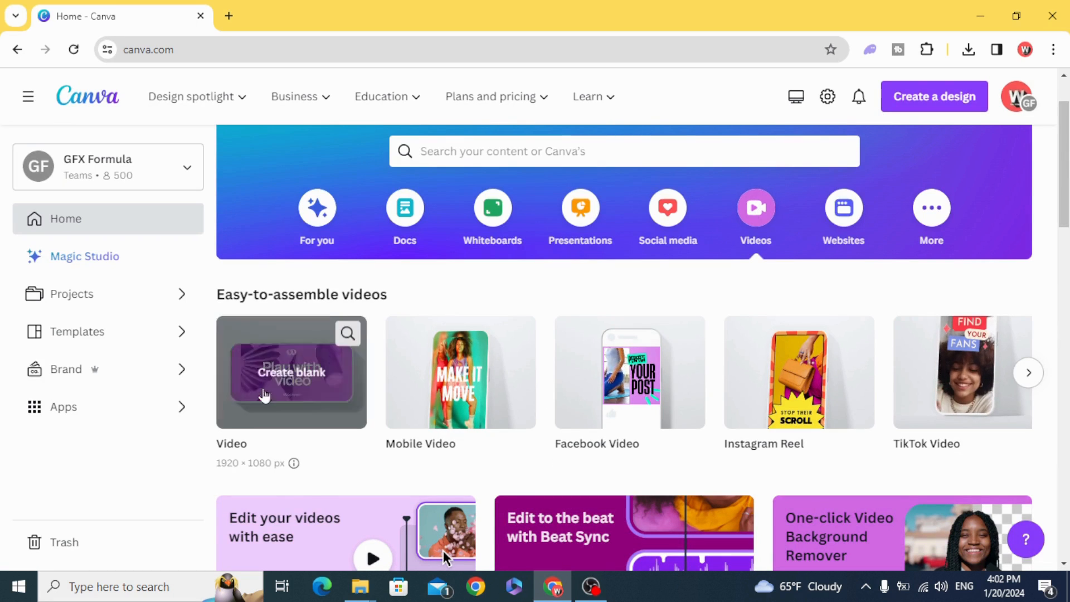
Step: Start a blank 1920×1080 video design and zoom out to about 26% to see the page
left_click(291, 373)
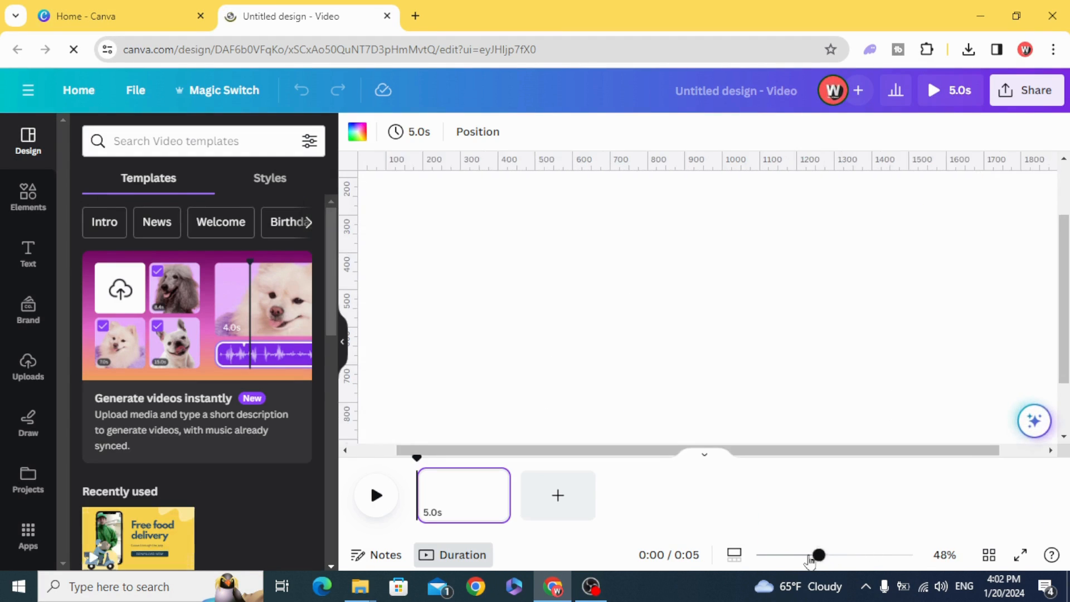
left_click_drag(820, 554, 792, 554)
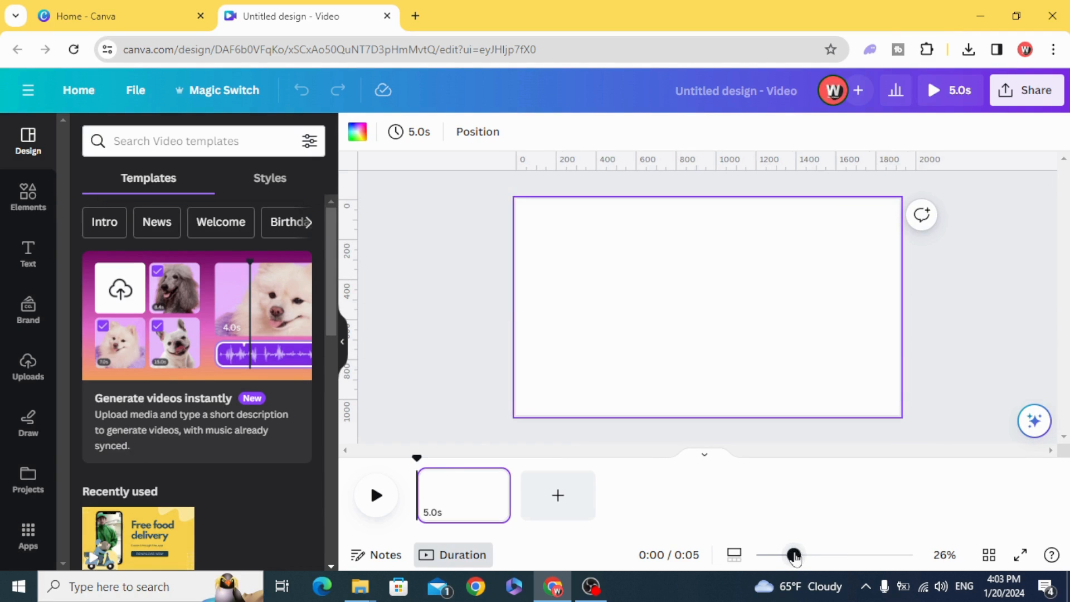
Step: Add the 'urban street' telephone-box and fence graphic from Elements as the page background
left_click(28, 198)
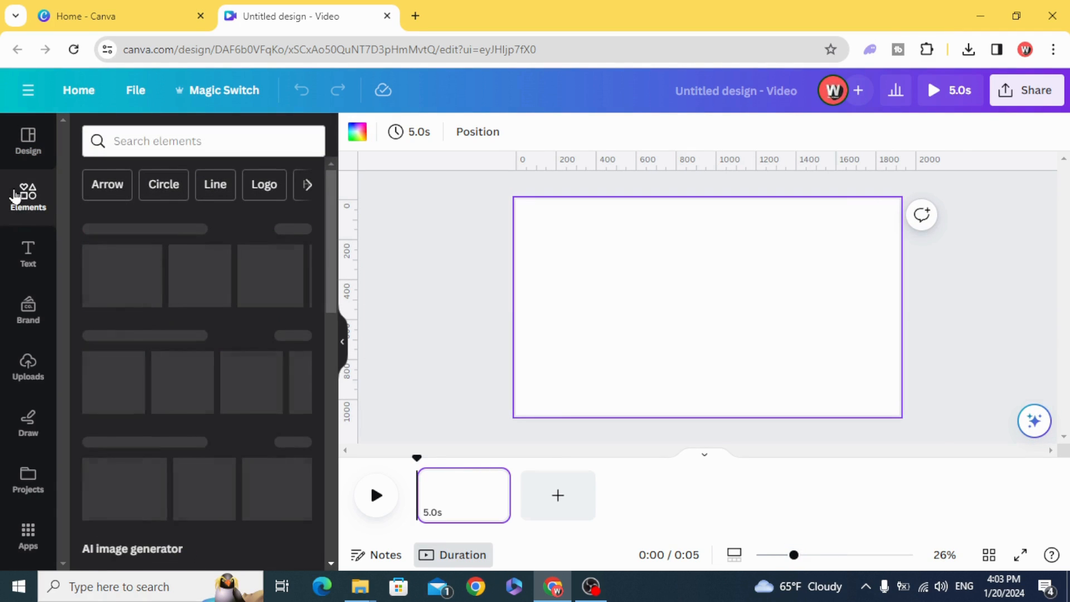
left_click(203, 140)
type("urban street")
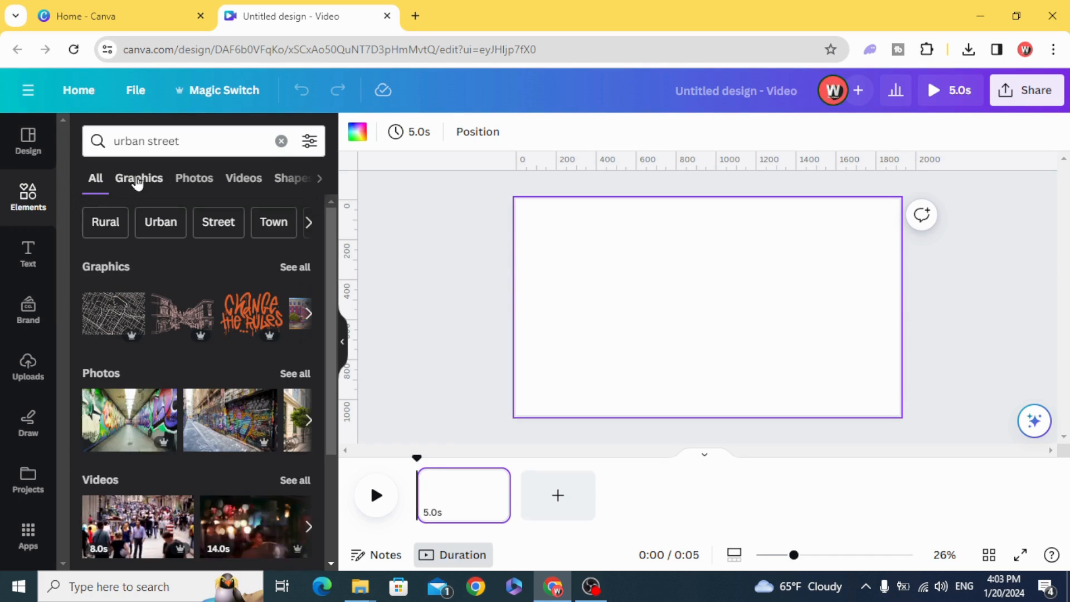
left_click(139, 178)
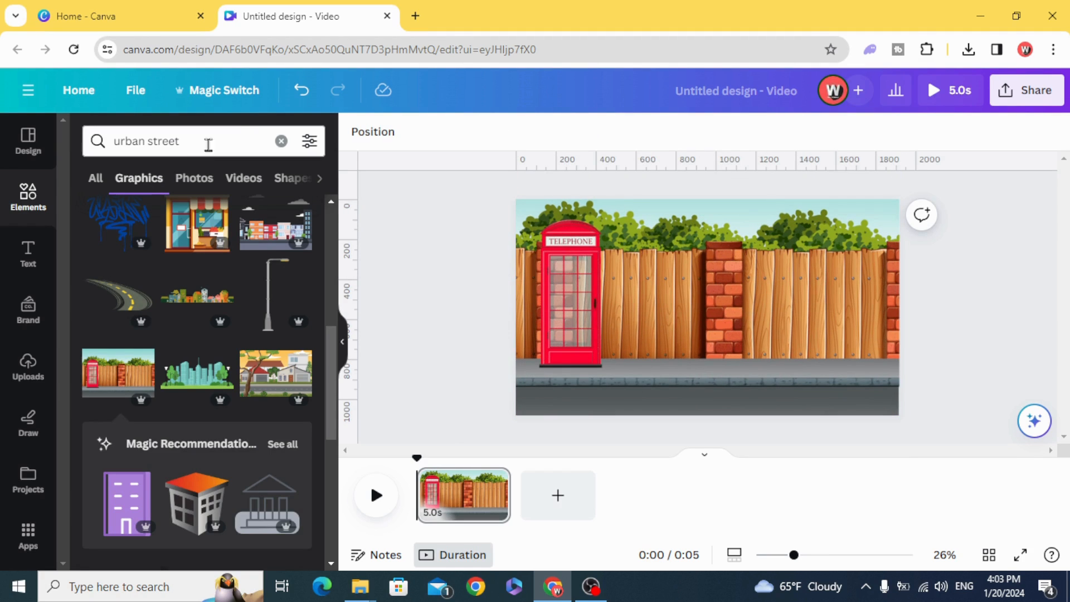
left_click(280, 142)
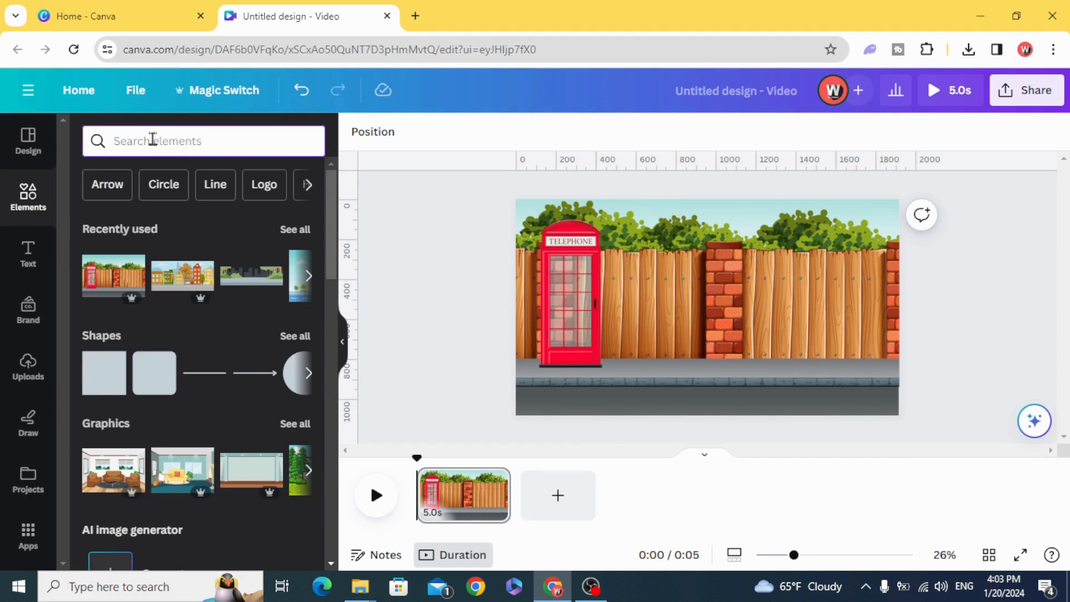
Step: Search 'walking' animated graphics and add the backpack man in front of the telephone box
type("walking")
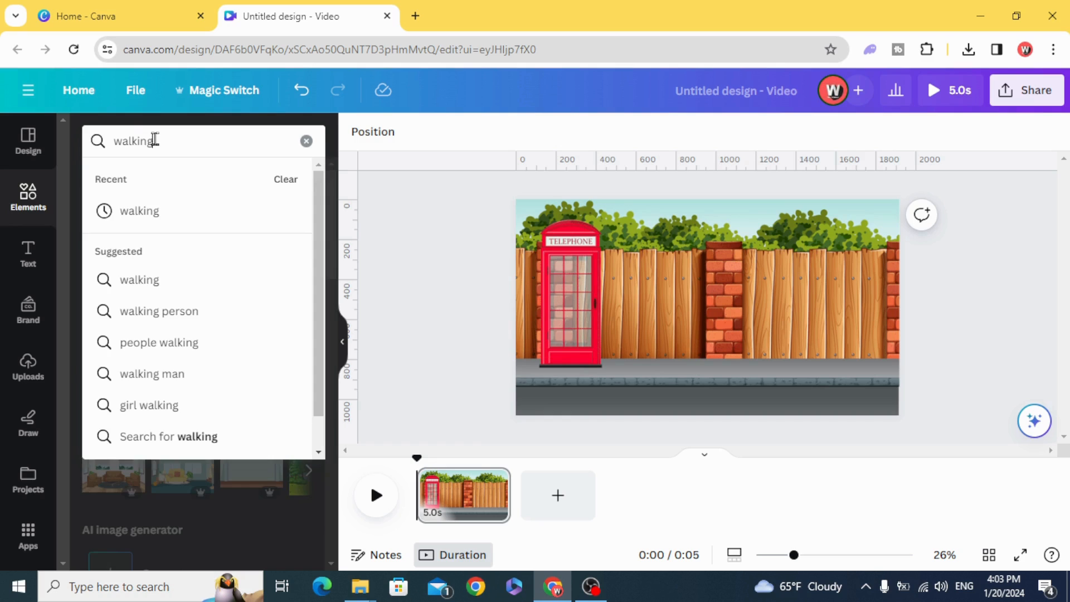
key("Enter")
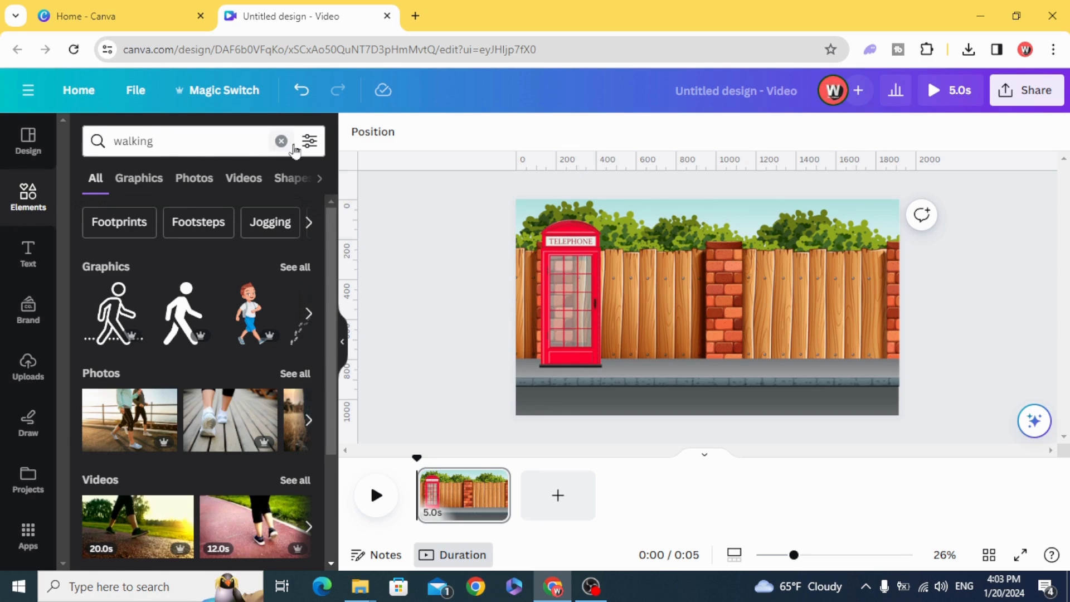
left_click(309, 142)
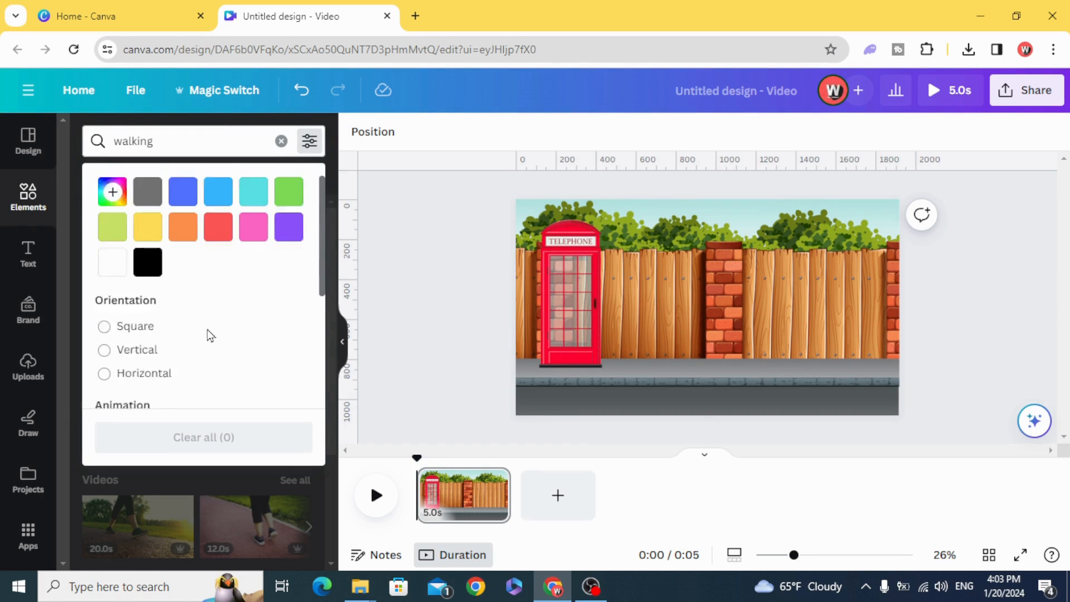
scroll("down", 3)
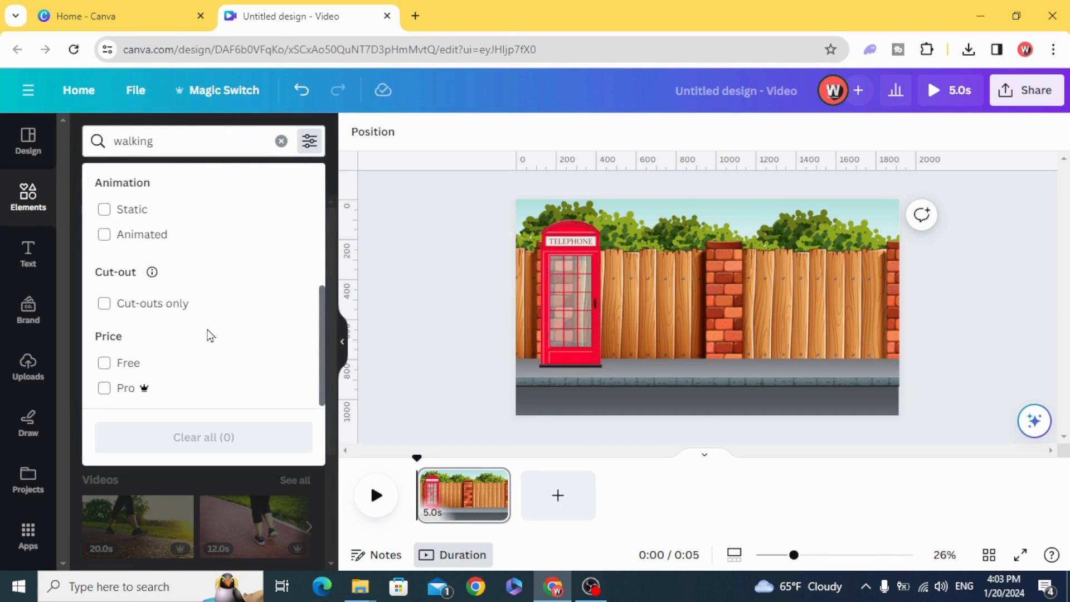
left_click(104, 308)
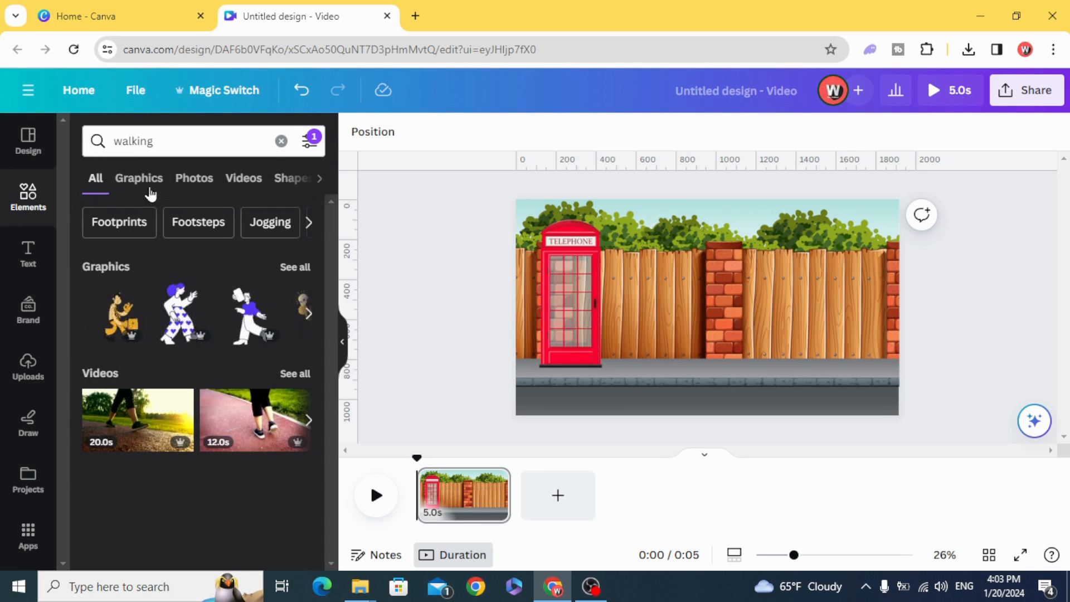
left_click(139, 179)
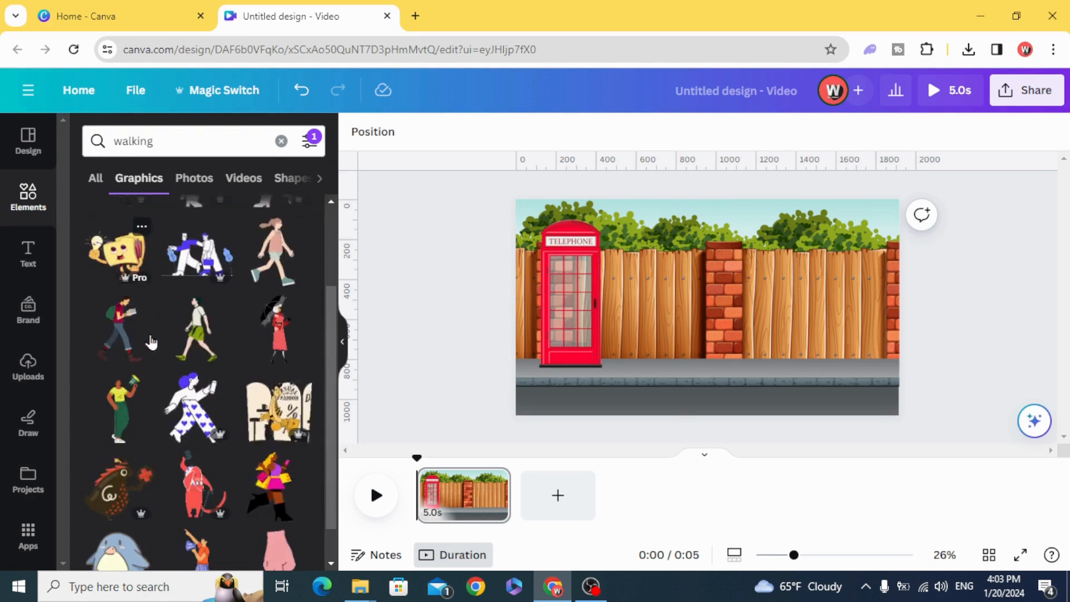
scroll("down", 3)
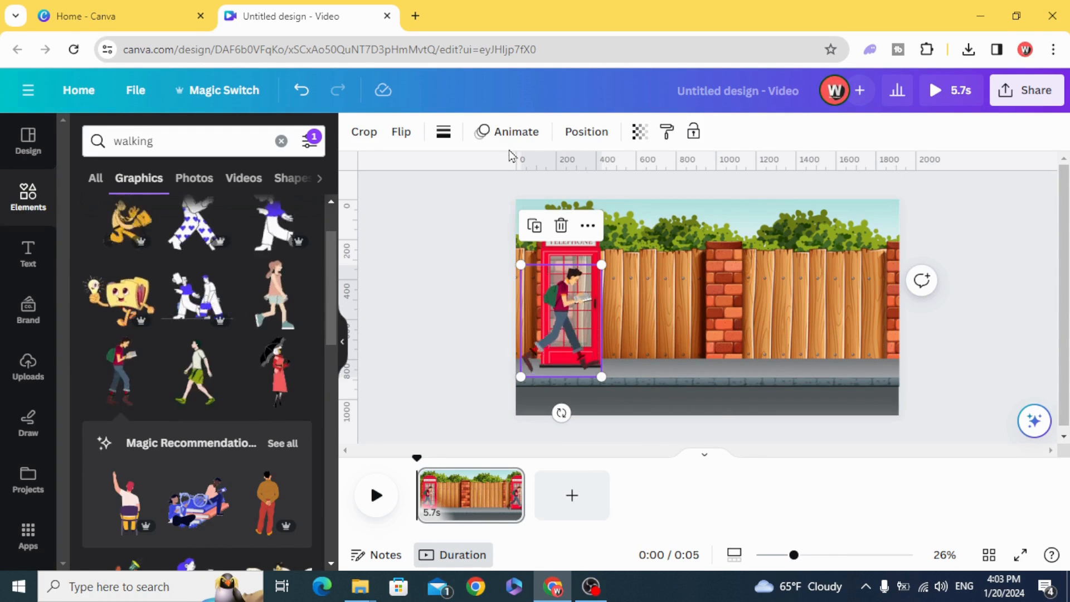
Step: Record a custom animation path moving the man rightward across the fence with Steady movement
left_click(515, 132)
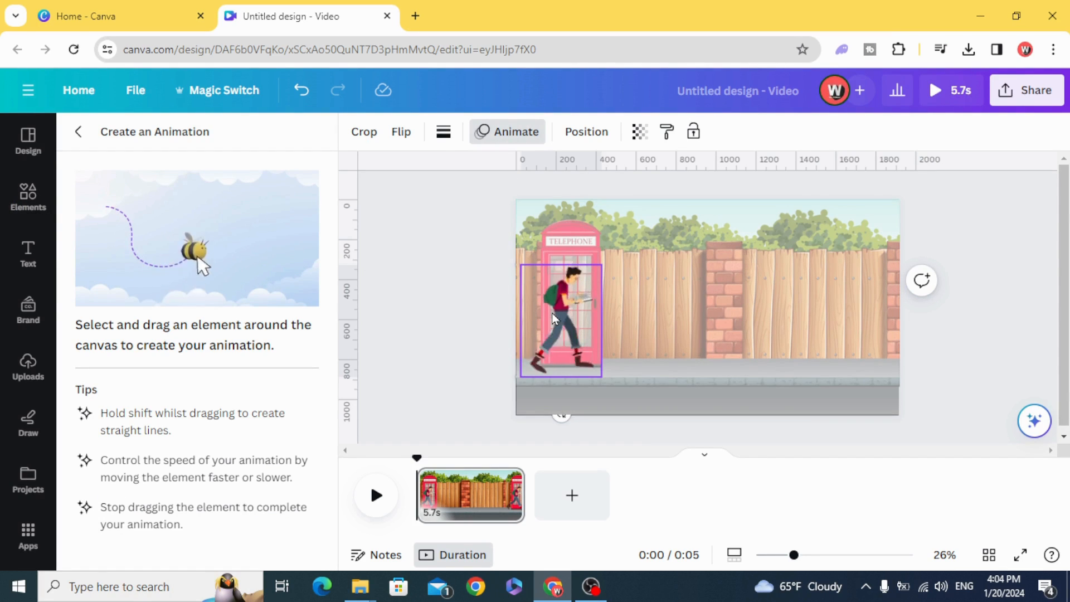
left_click_drag(559, 319, 624, 311)
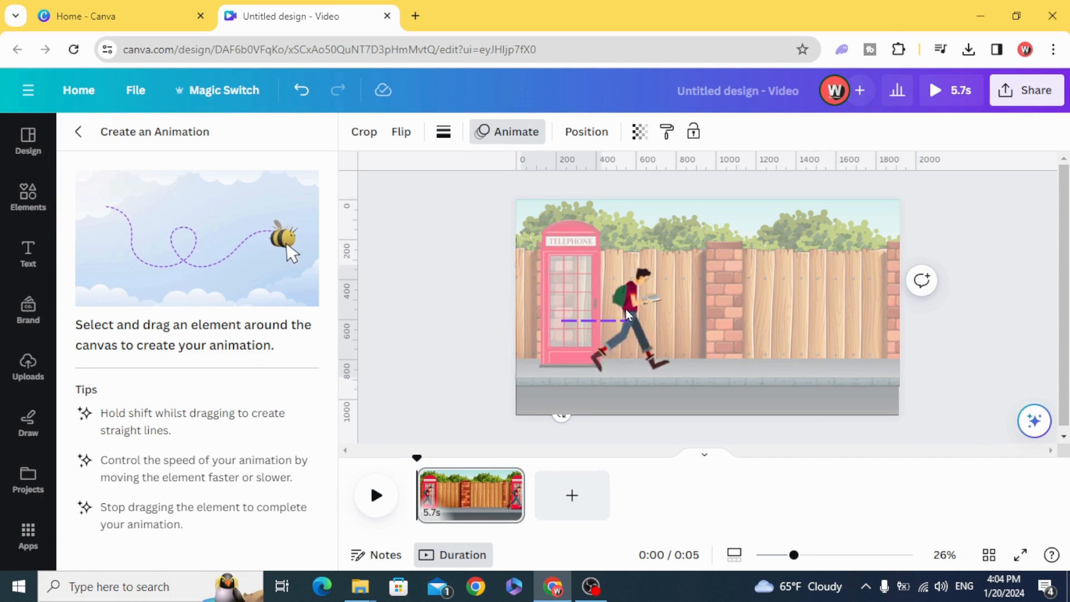
left_click_drag(627, 311, 785, 307)
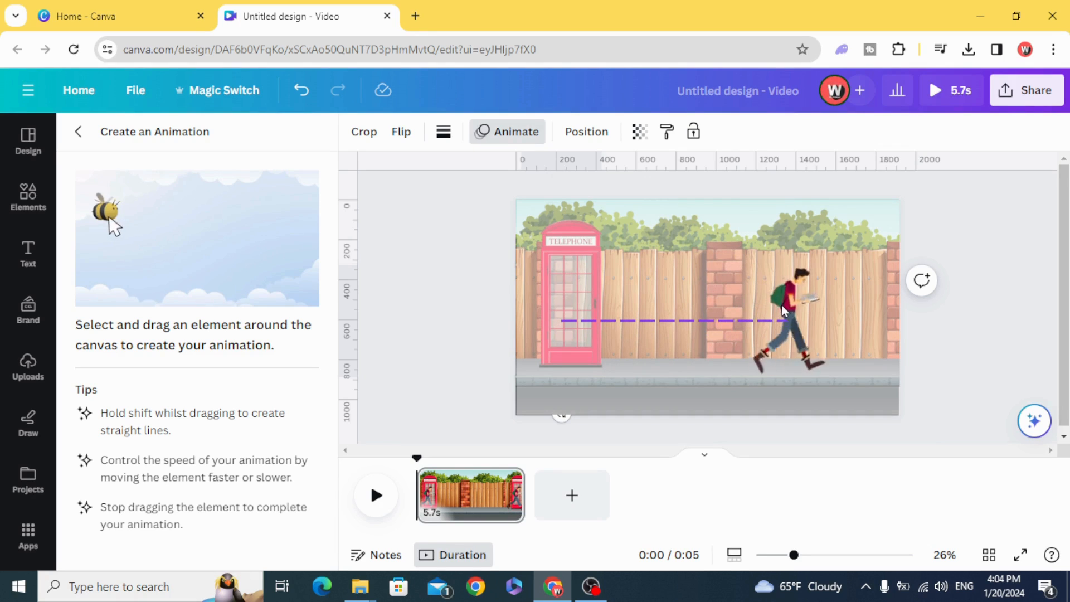
left_click_drag(784, 308, 856, 303)
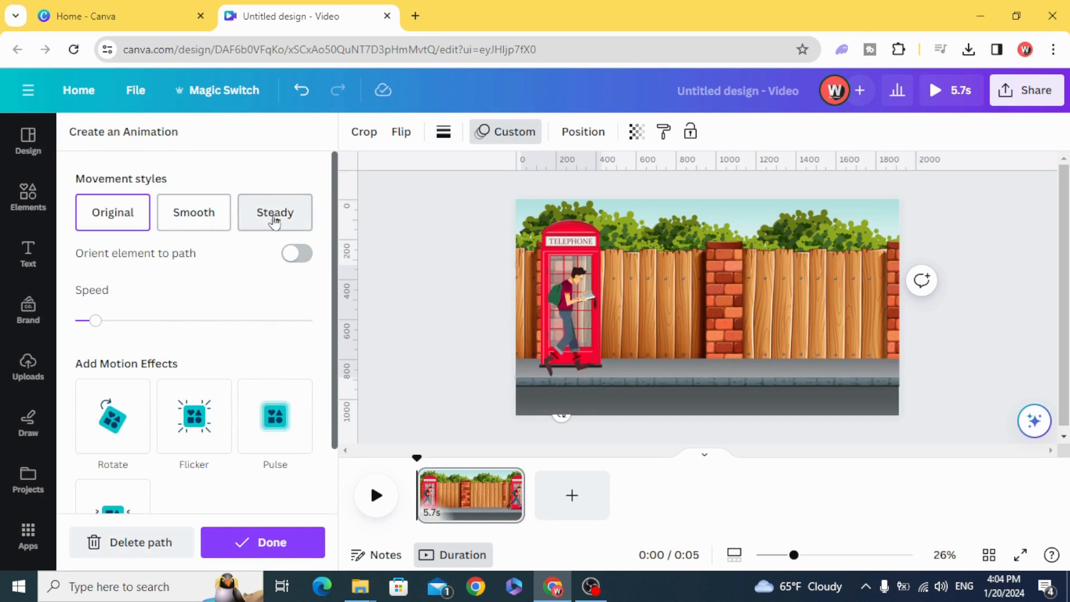
left_click(274, 211)
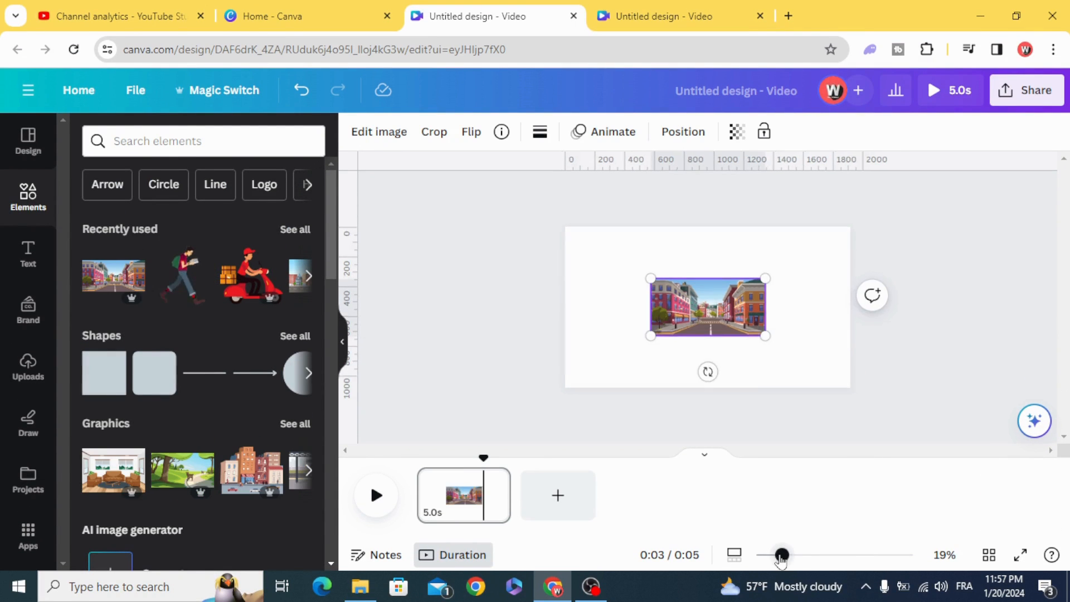
Step: Scale the city street image over the page and position the walking man on the street
left_click_drag(766, 279, 820, 251)
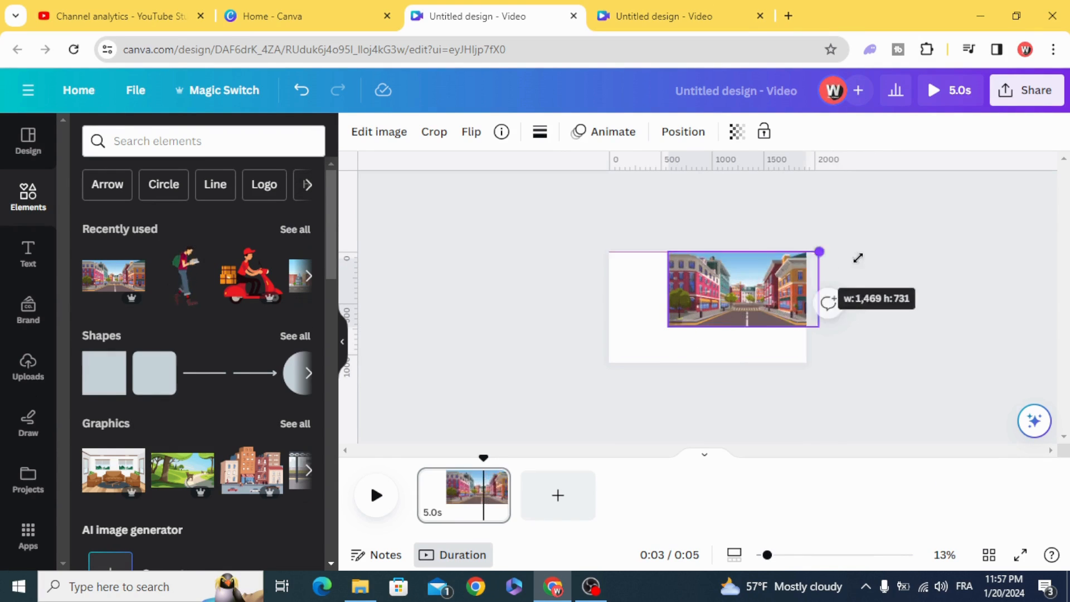
left_click_drag(820, 251, 955, 184)
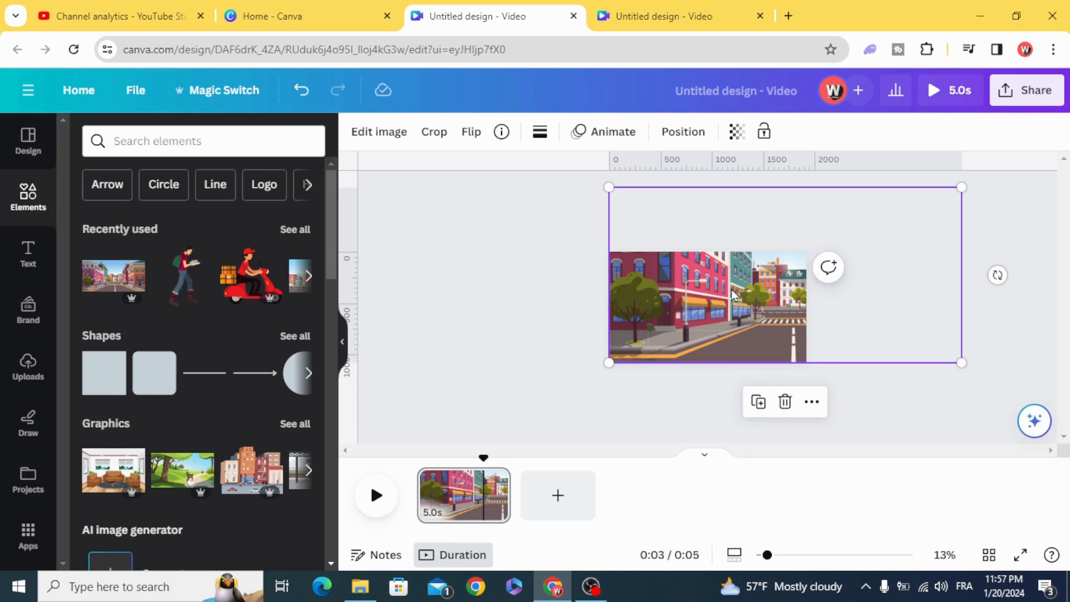
mouse_move(533, 355)
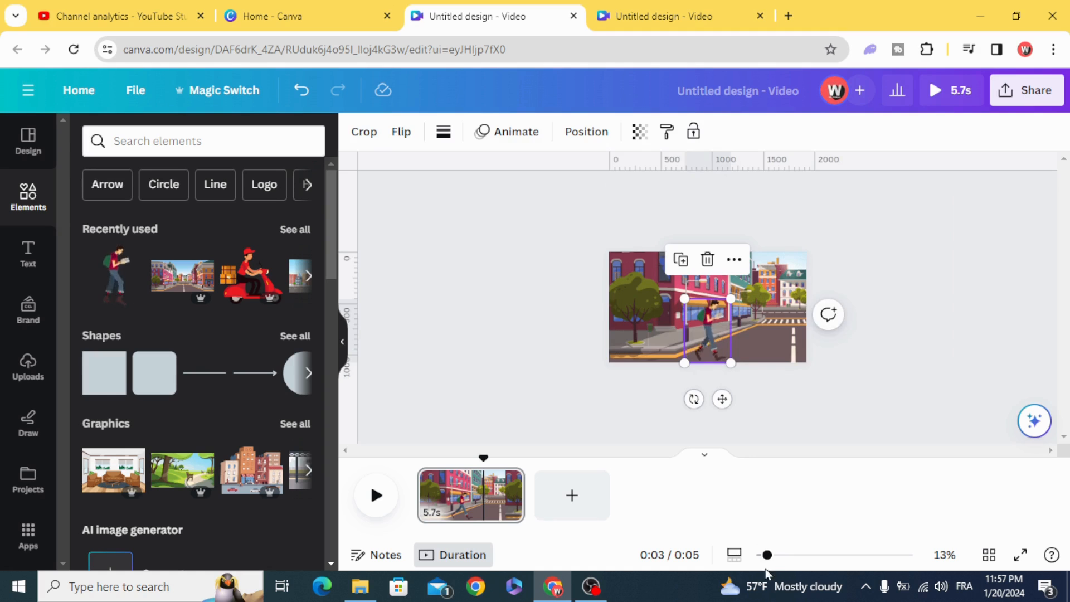
left_click_drag(767, 555, 790, 555)
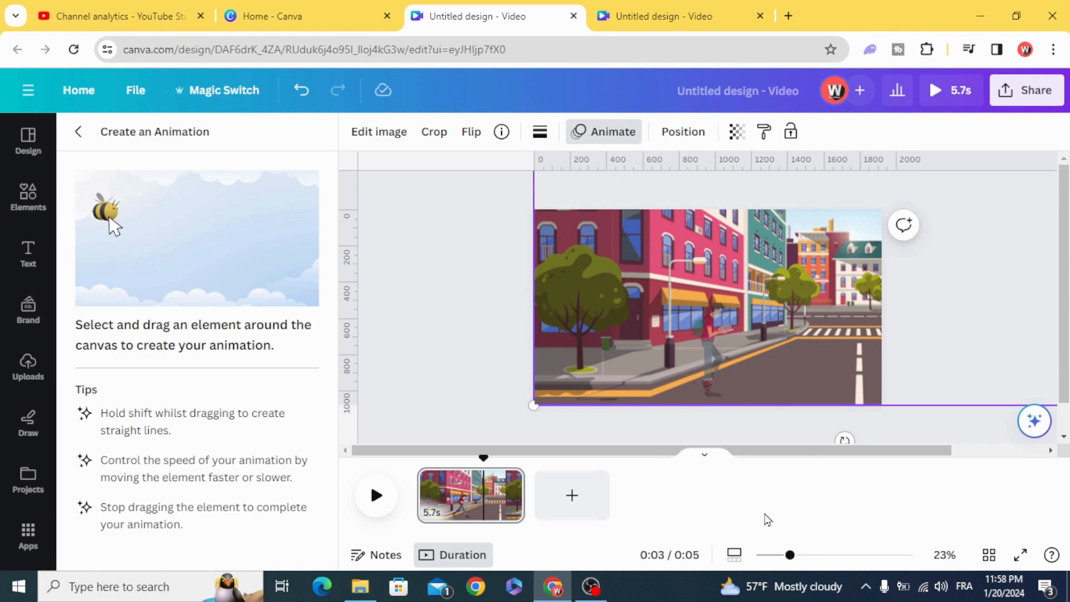
Step: Trace the character's custom motion path across the street scene and finish with Done
left_click_drag(106, 209, 198, 259)
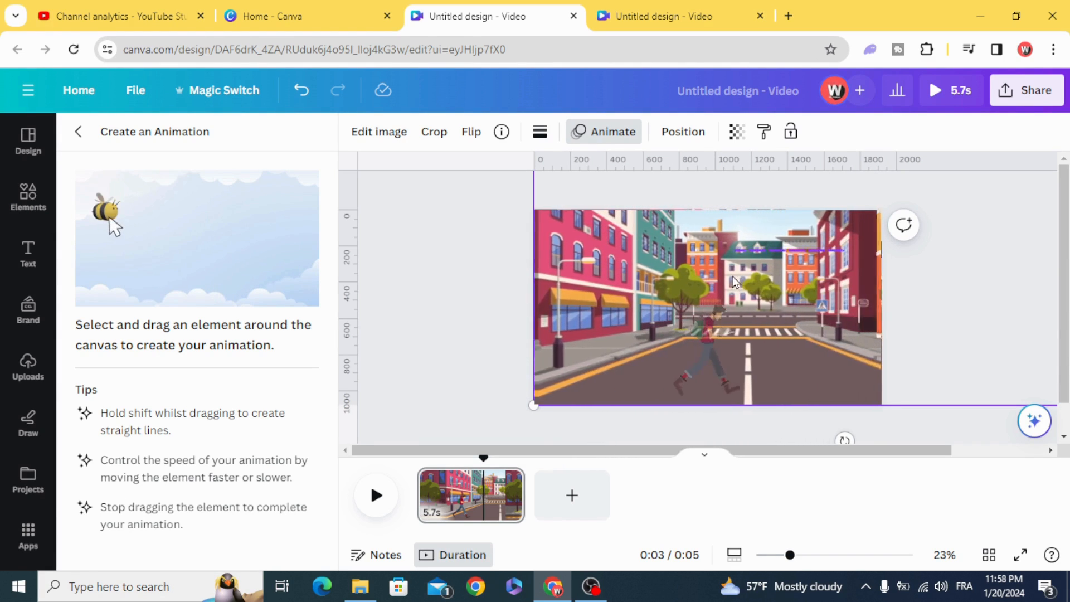
left_click_drag(113, 211, 191, 274)
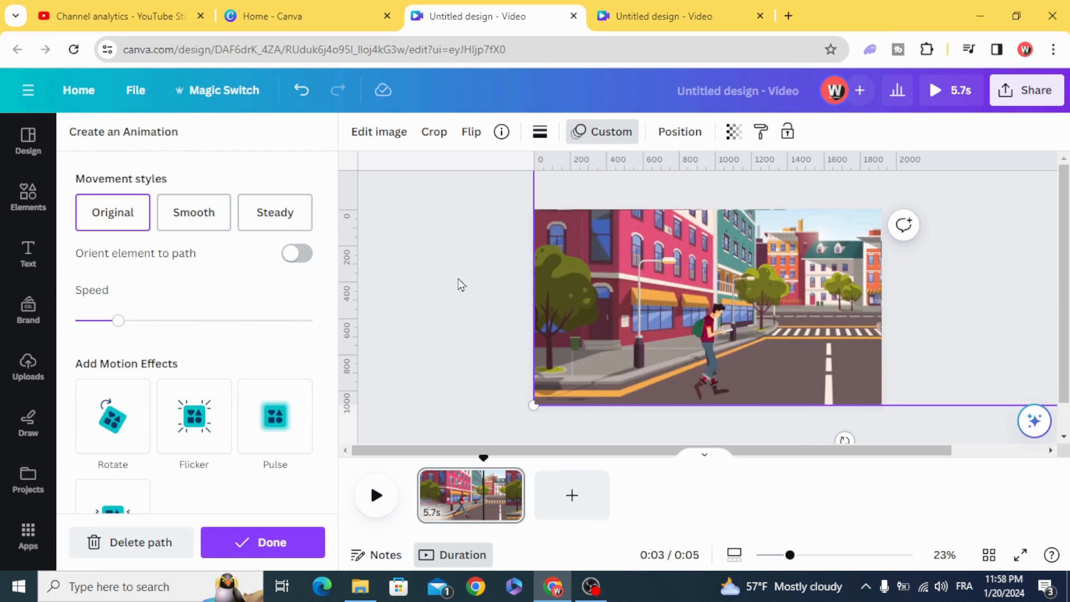
left_click(274, 212)
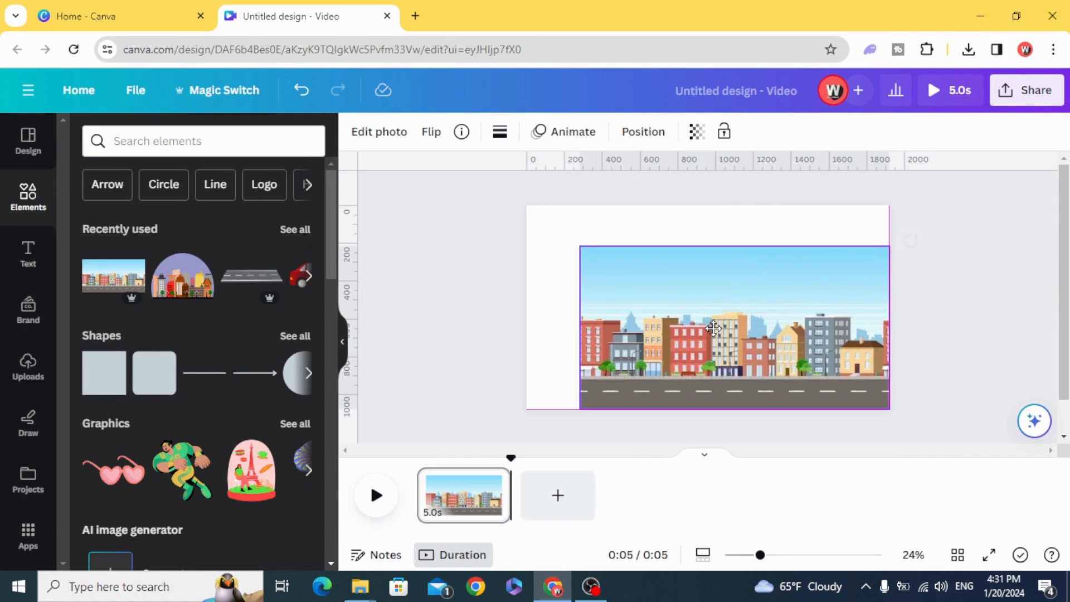
Step: Search 'moto' and add the red delivery scooter graphic at the road's left end
left_click(713, 328)
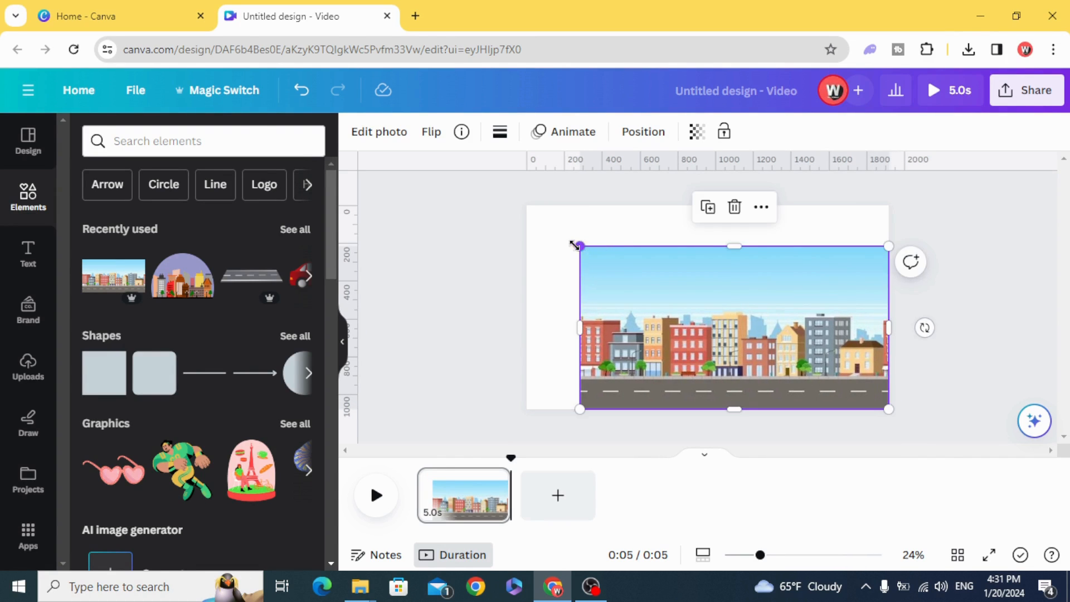
left_click(203, 142)
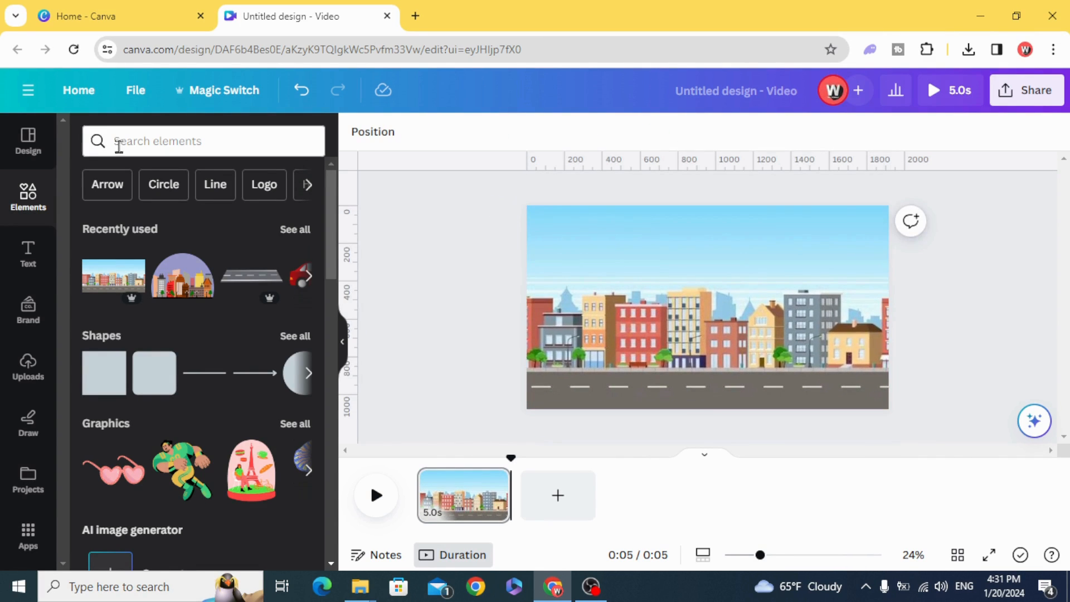
type("moto")
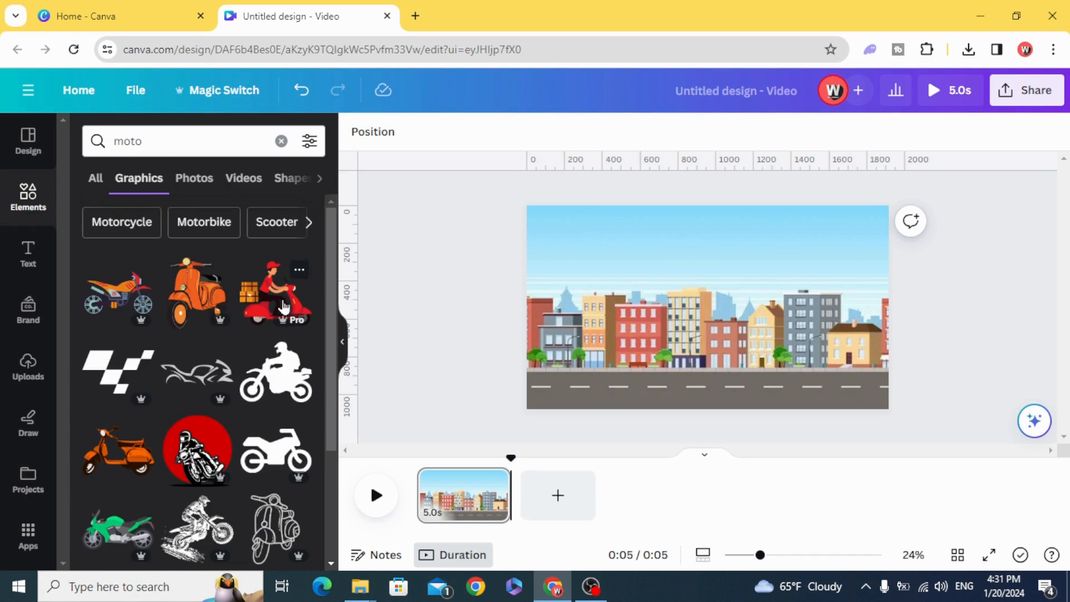
left_click(275, 294)
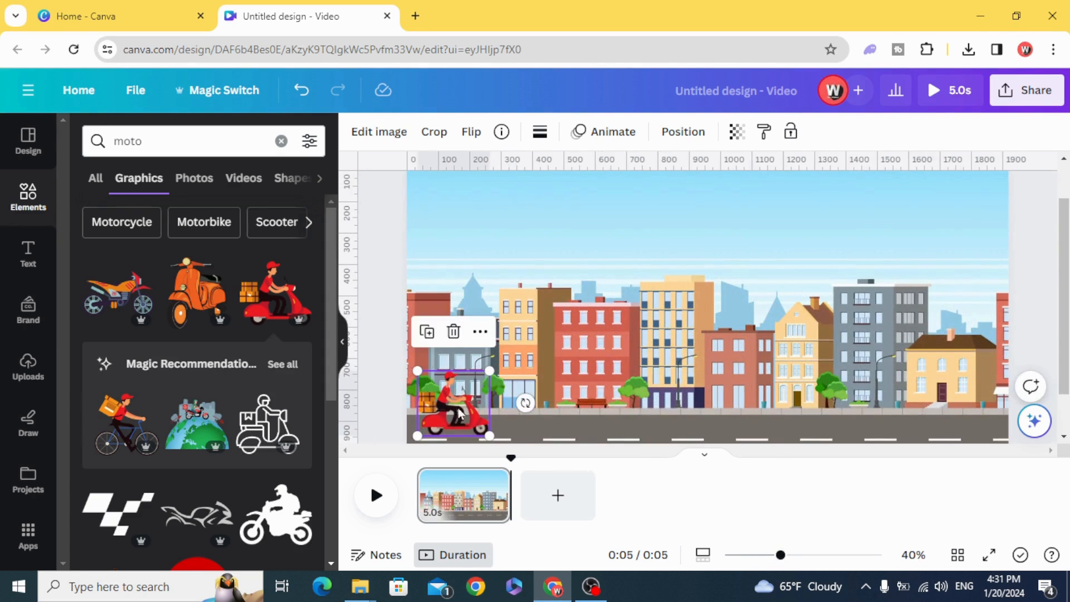
left_click_drag(780, 555, 771, 555)
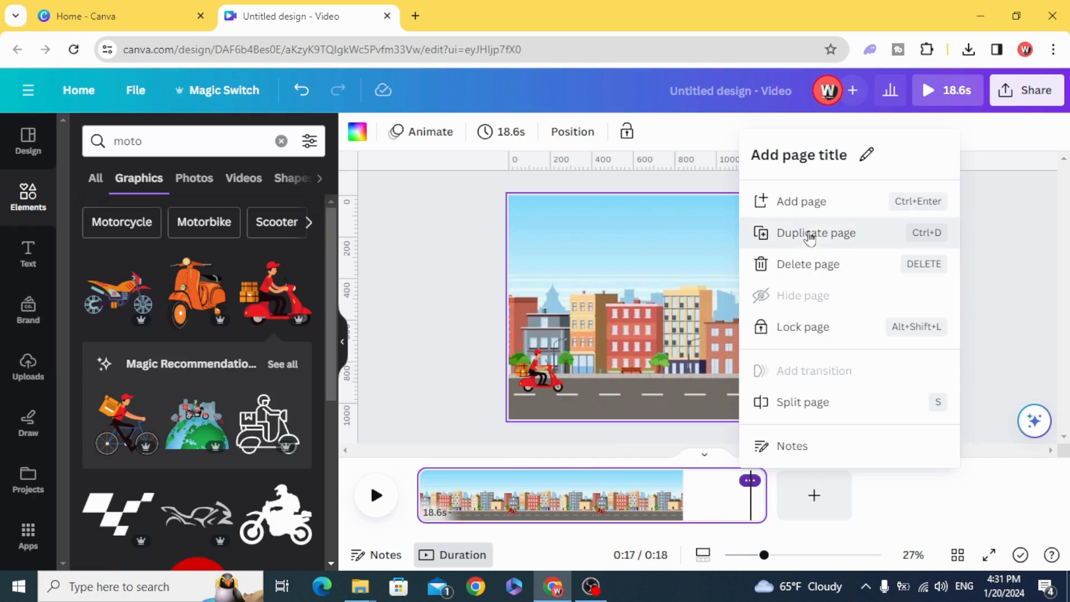
Step: Duplicate the scooter page and switch to editing page 2
left_click(816, 233)
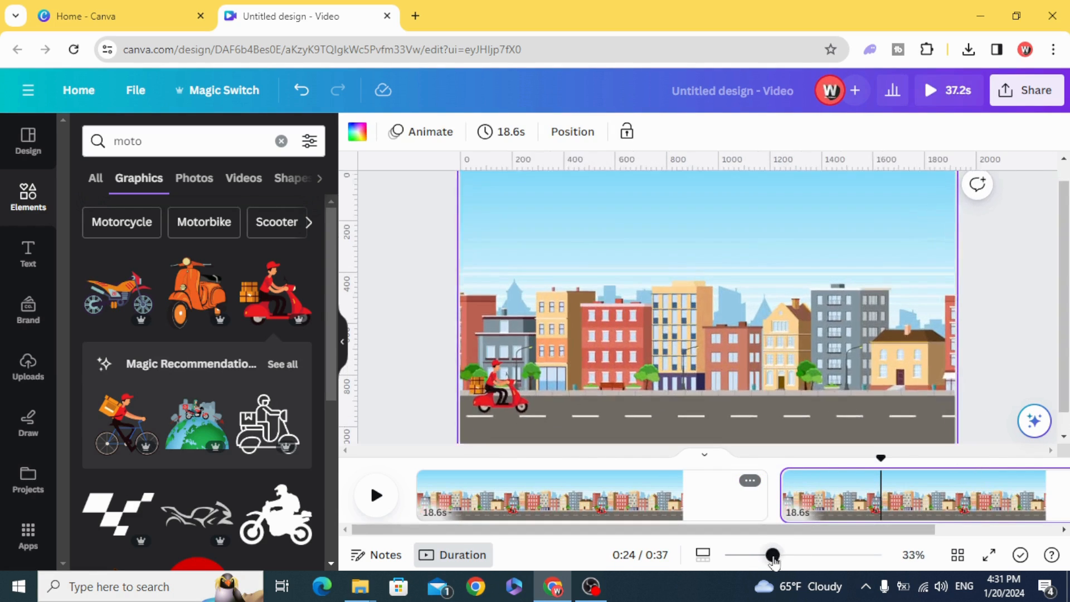
left_click_drag(772, 554, 763, 554)
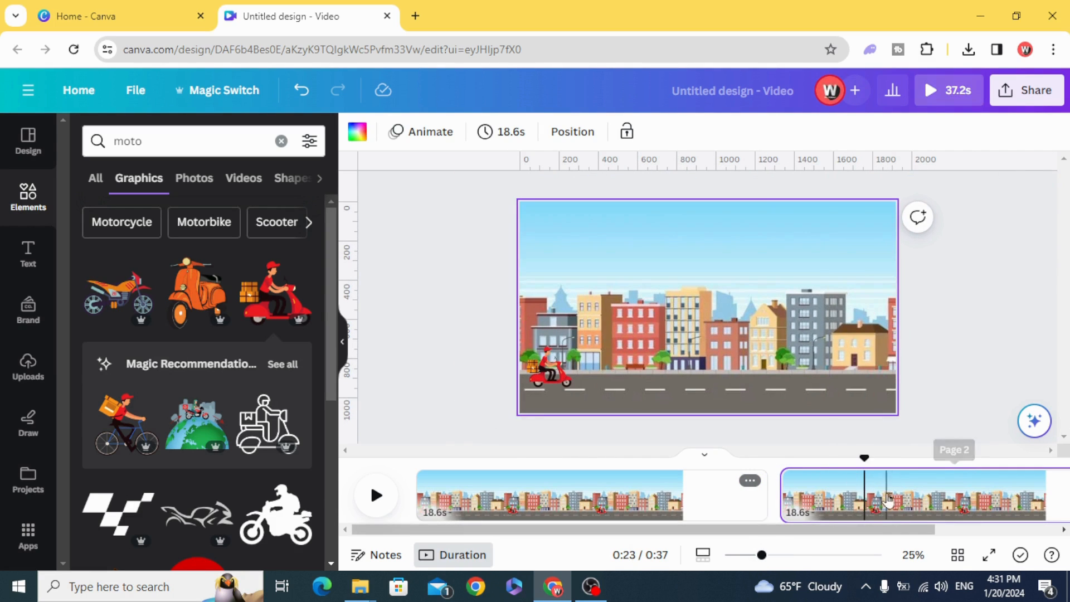
left_click(695, 308)
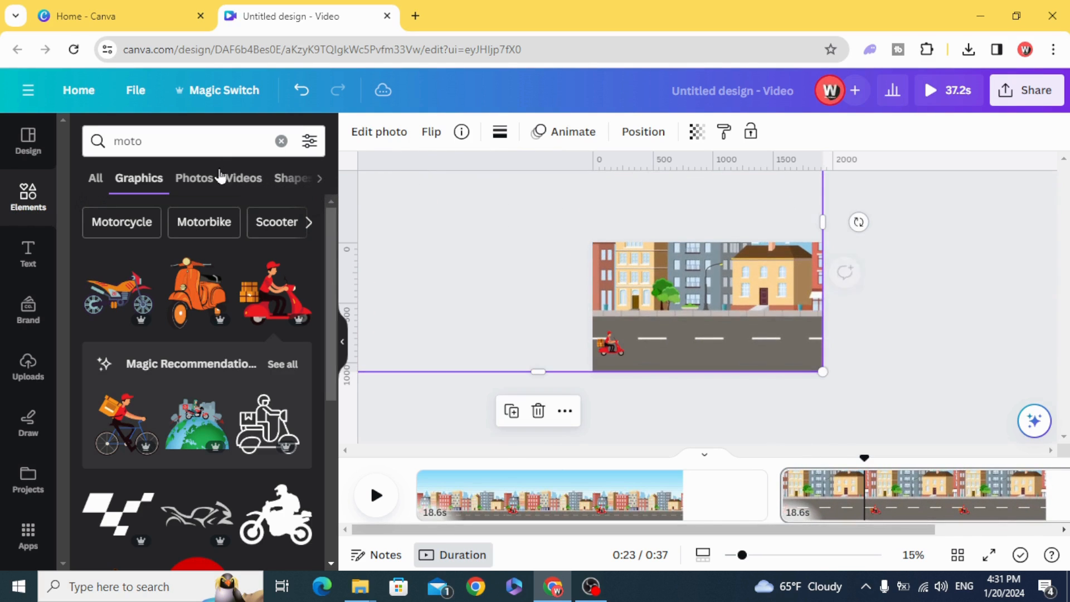
Step: Move the scooter to the road's right end on page 2 and enlarge it
left_click(608, 345)
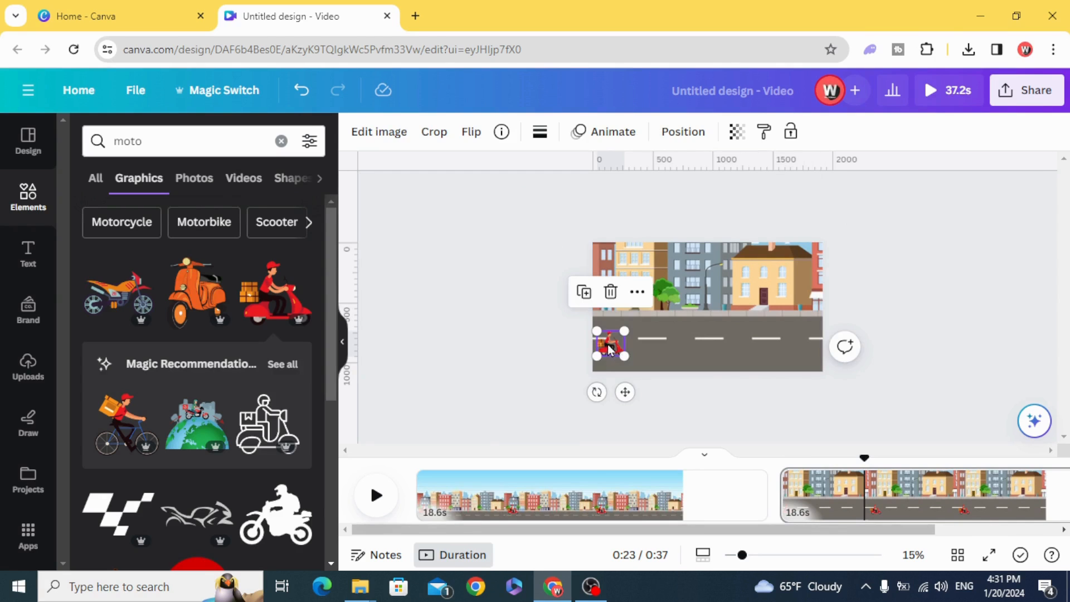
left_click_drag(611, 343, 794, 348)
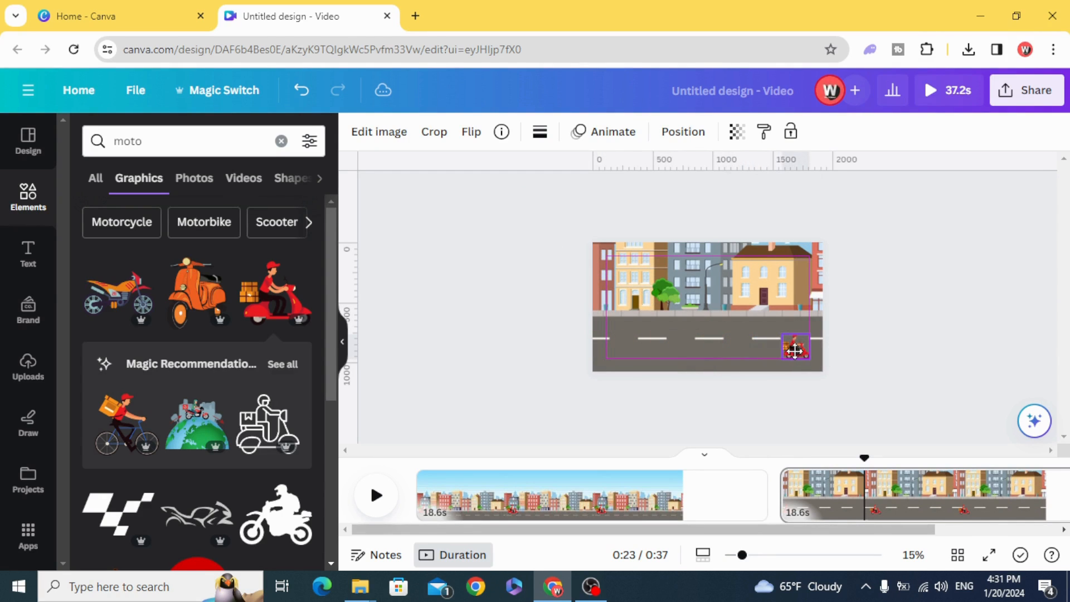
left_click(795, 348)
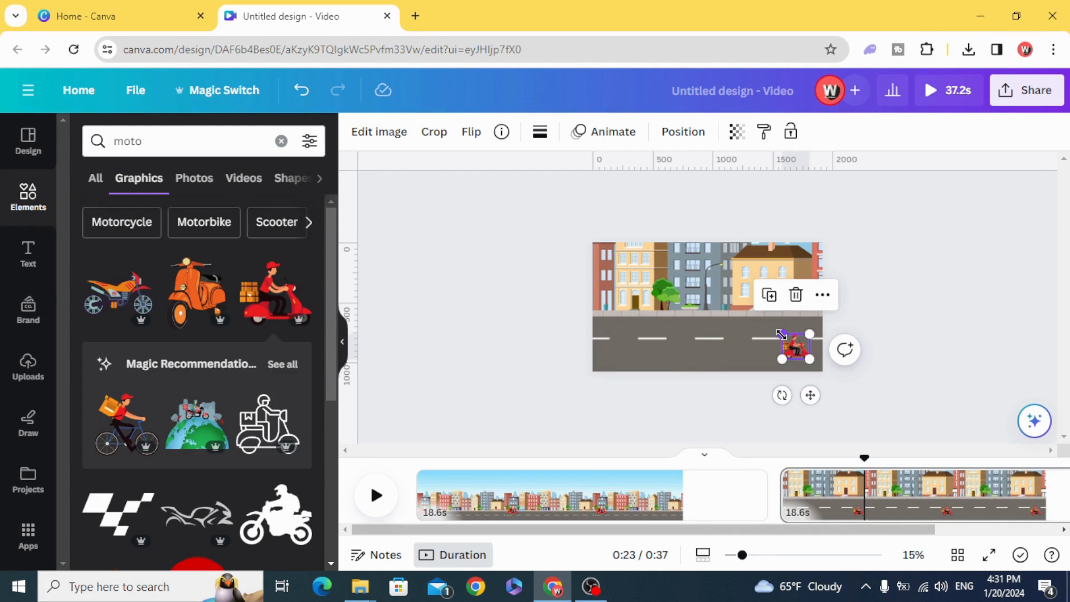
left_click_drag(780, 336, 728, 287)
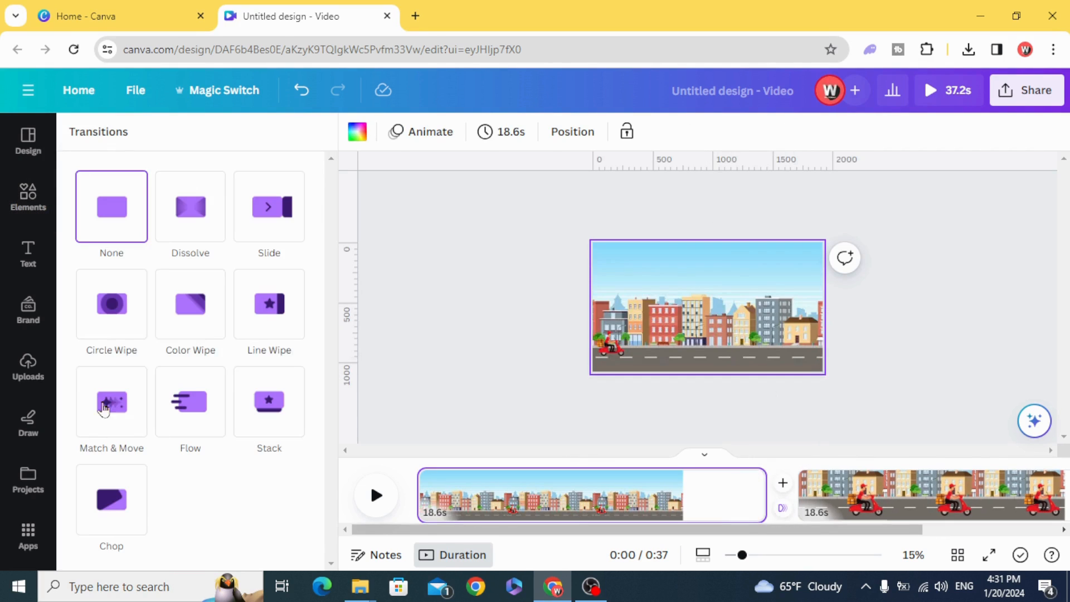
Step: Apply a Match & Move transition with 5-second duration and preview both pages
left_click(110, 401)
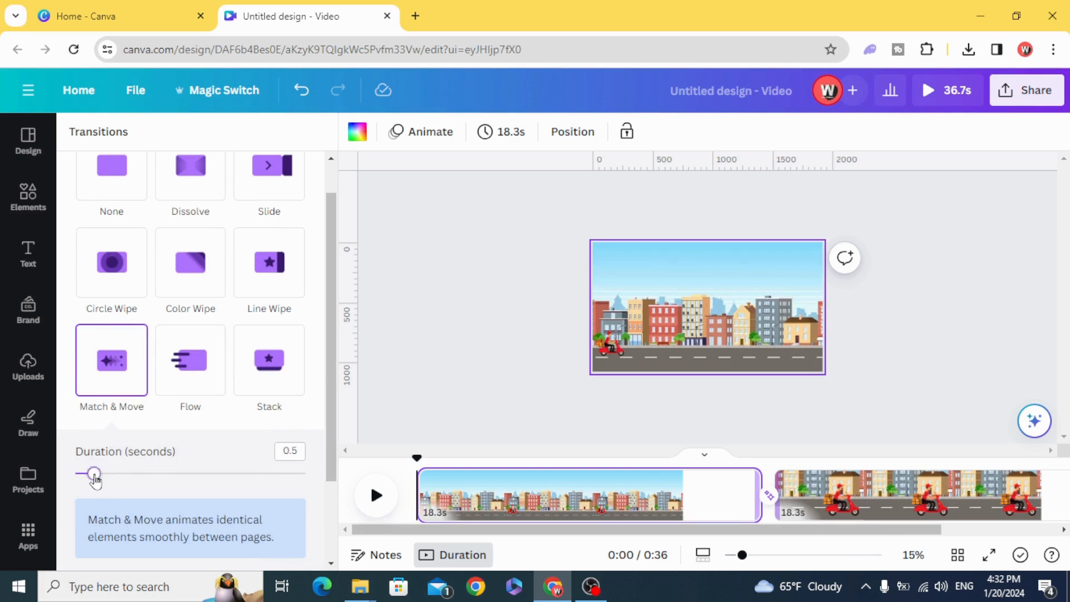
left_click_drag(94, 473, 305, 473)
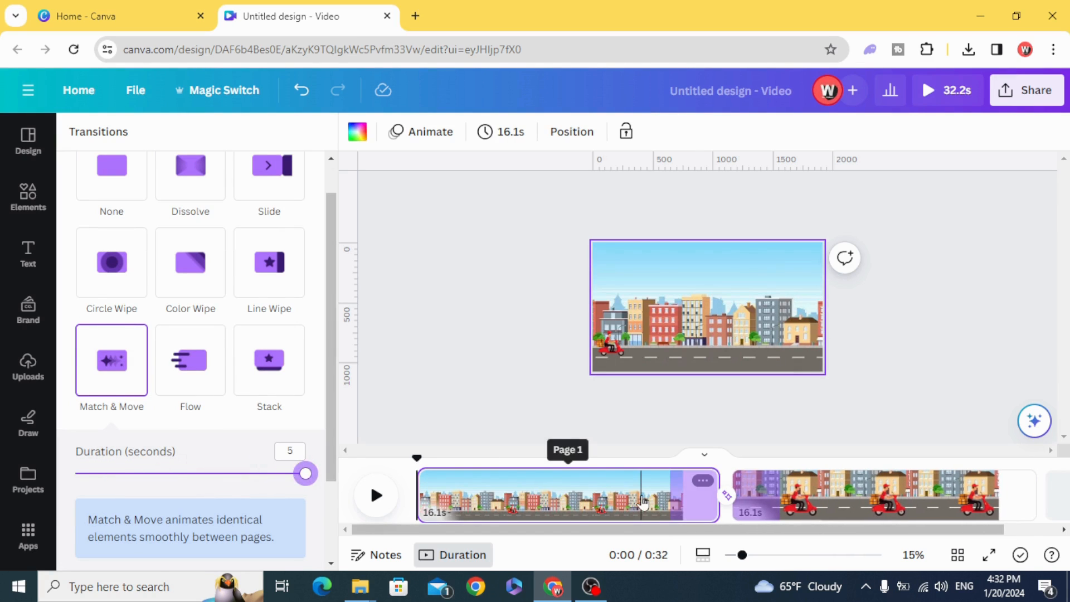
left_click(659, 495)
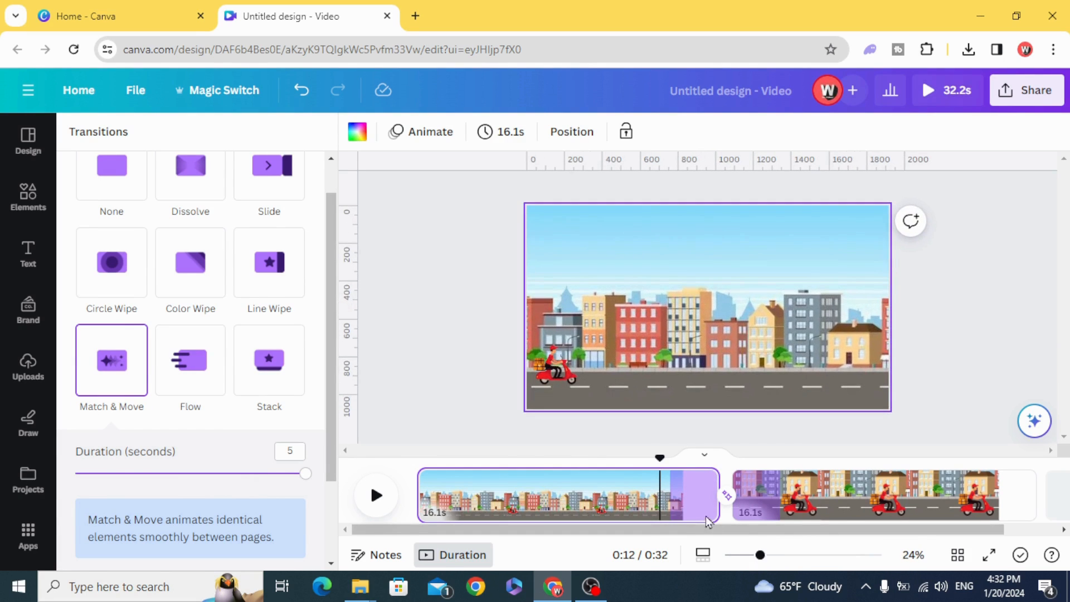
left_click(376, 495)
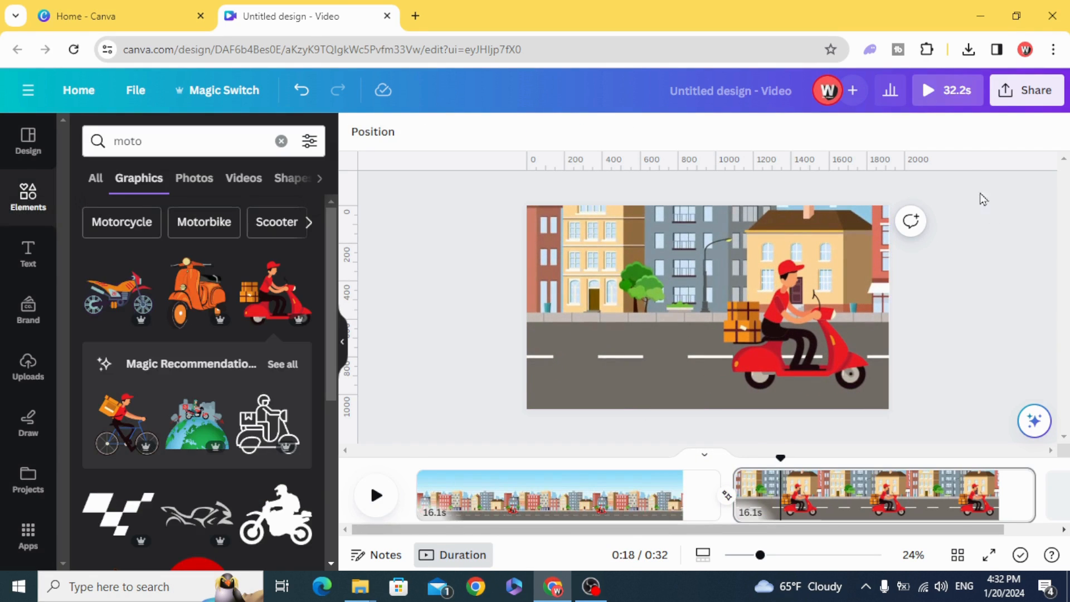
mouse_move(780, 482)
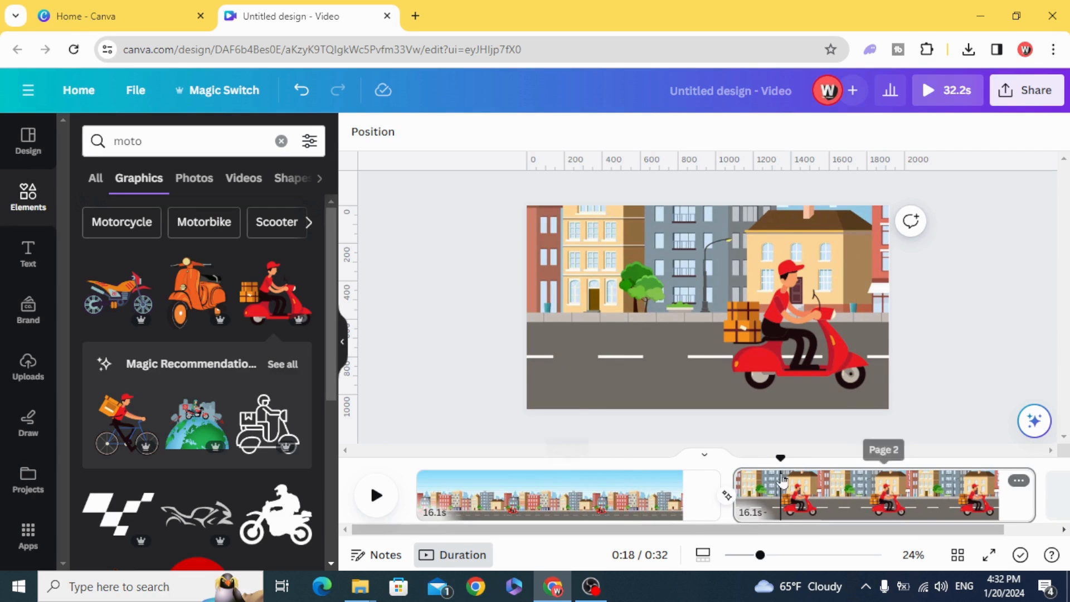
mouse_move(649, 580)
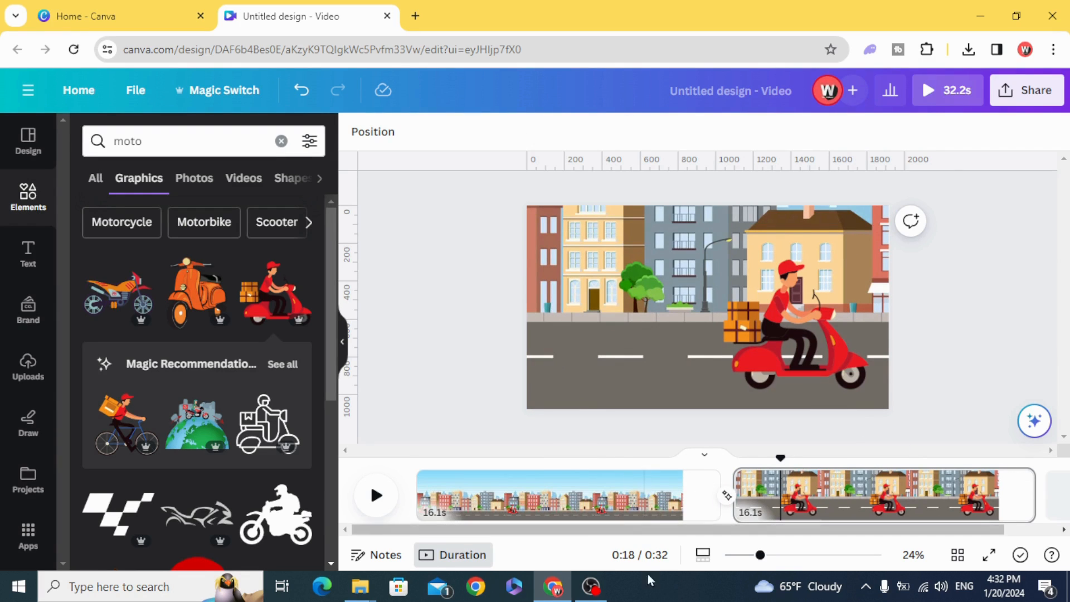